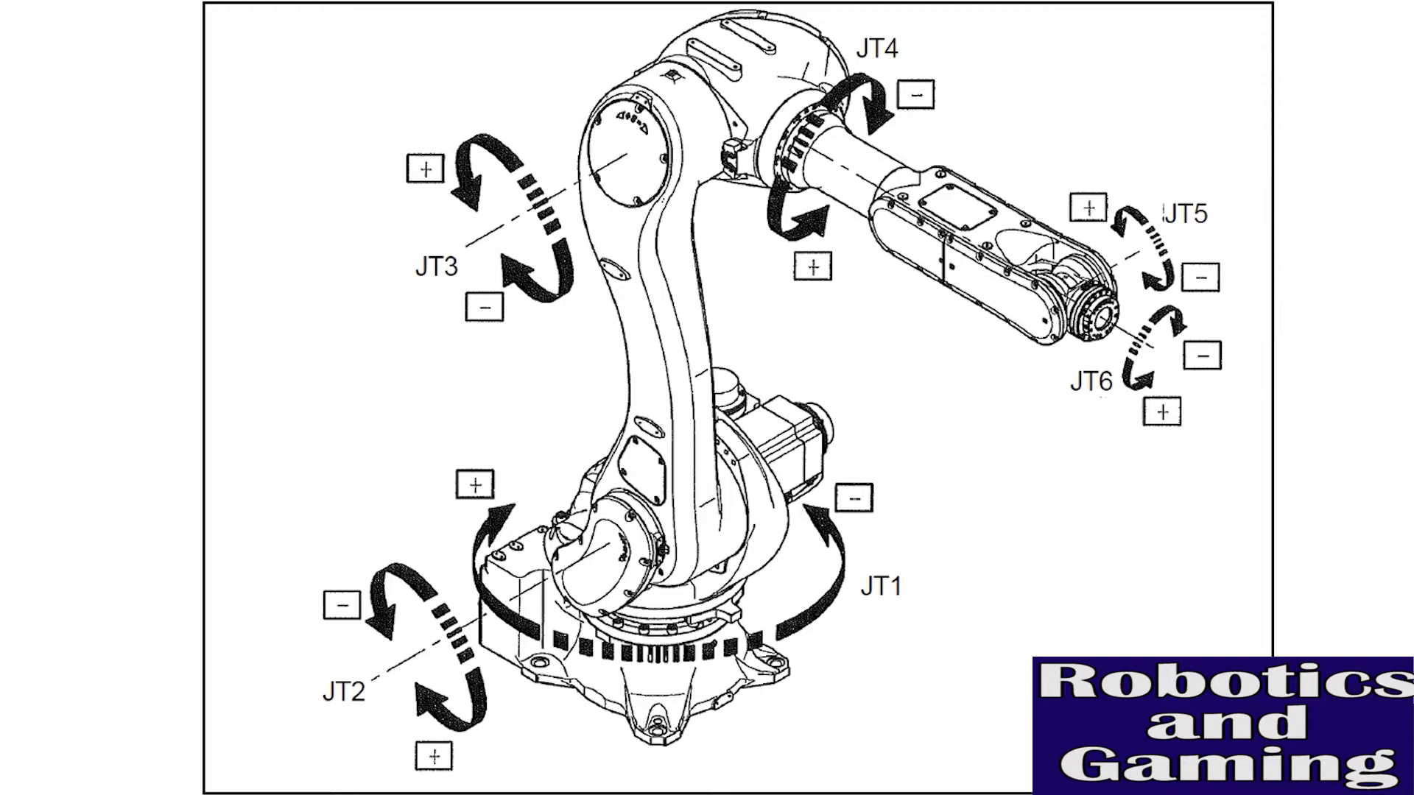
{"action": "mouse_move", "coordinate": [1322, 603]}
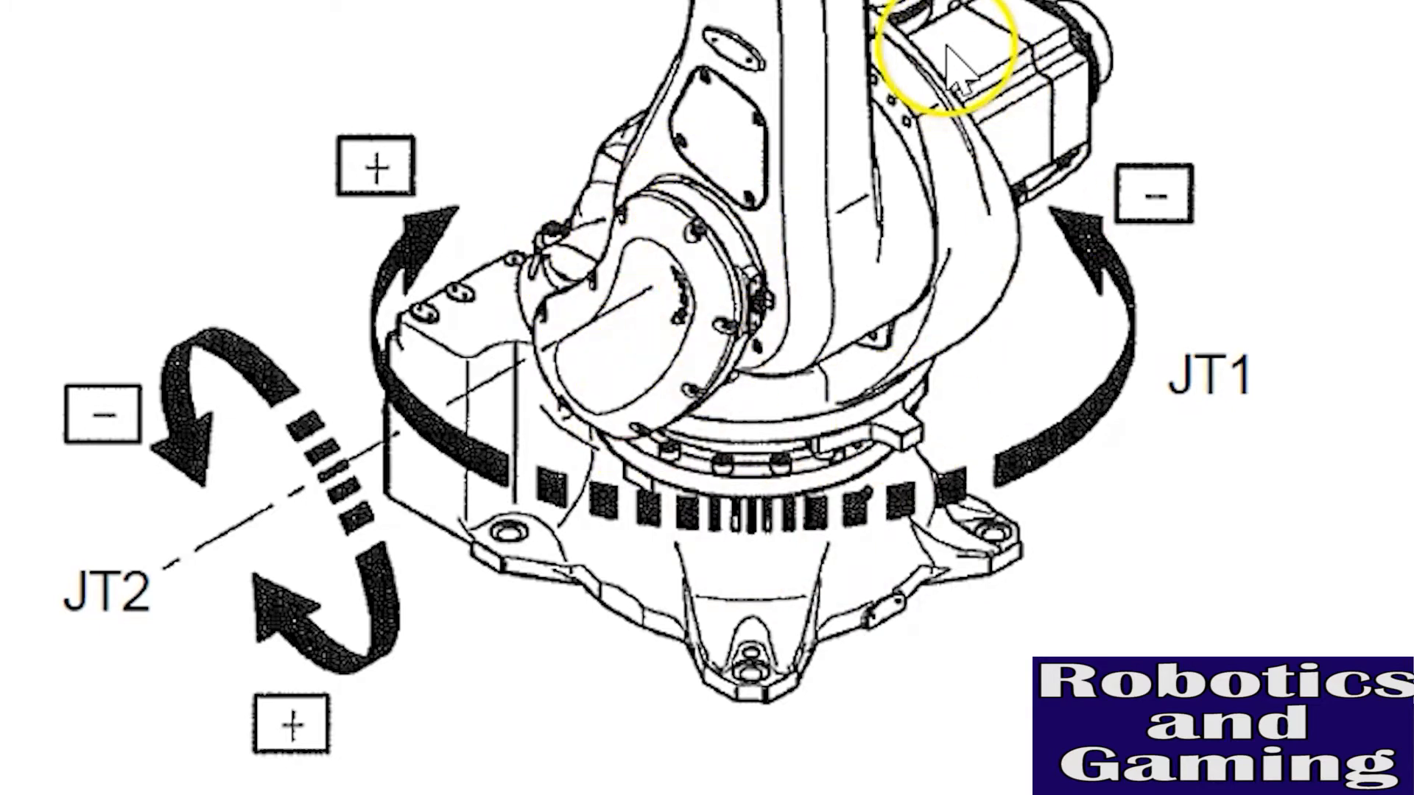
{"action": "mouse_move", "coordinate": [653, 316]}
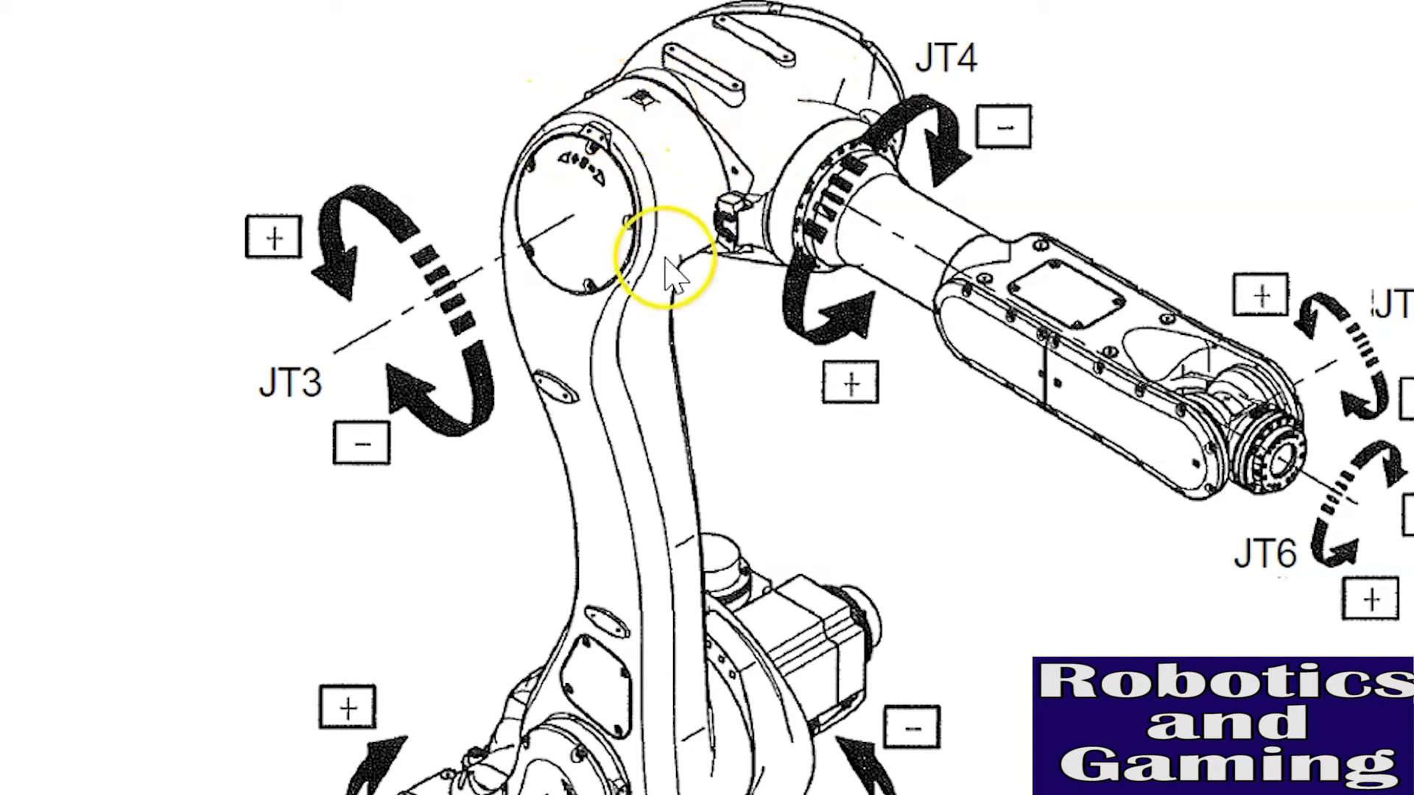
{"action": "mouse_move", "coordinate": [712, 171]}
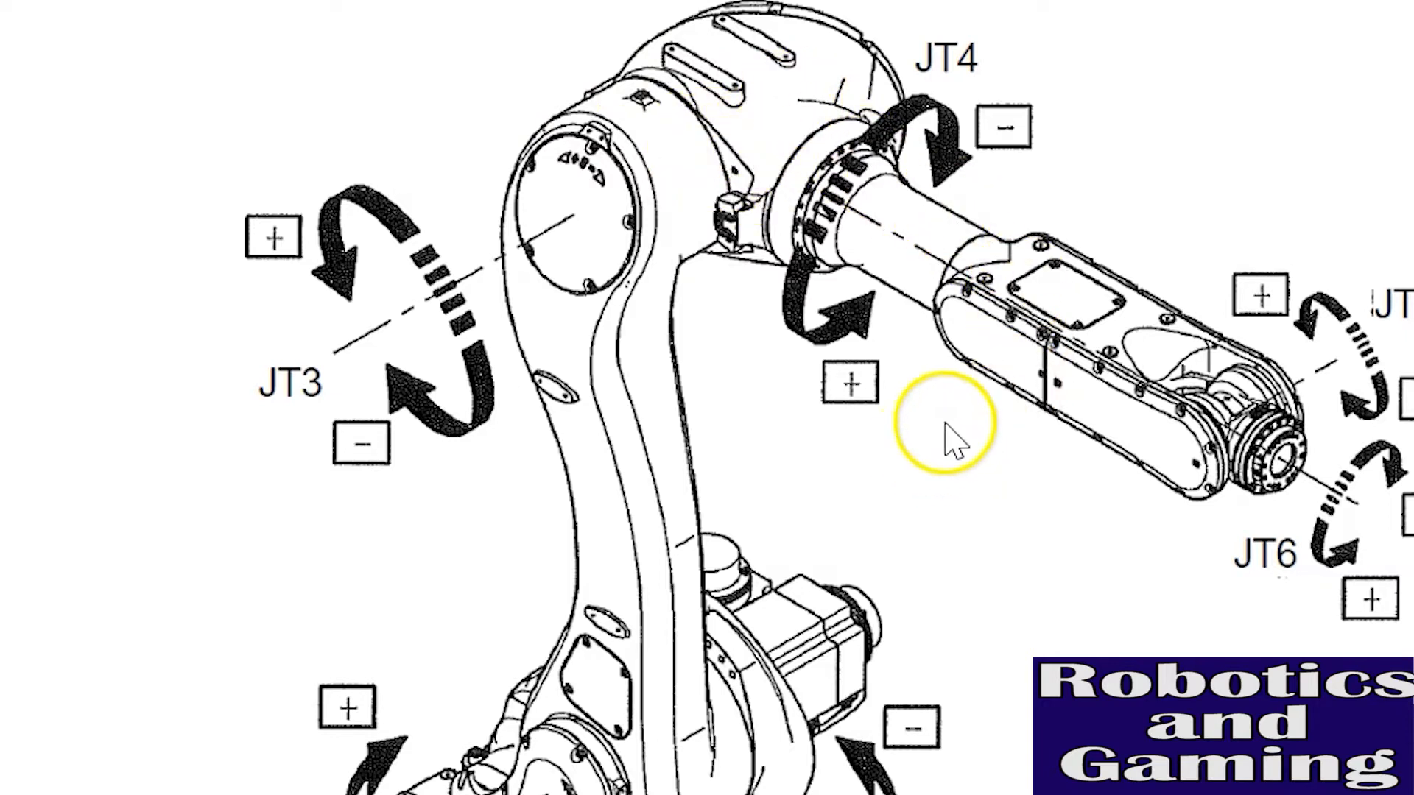
{"action": "mouse_move", "coordinate": [1281, 478]}
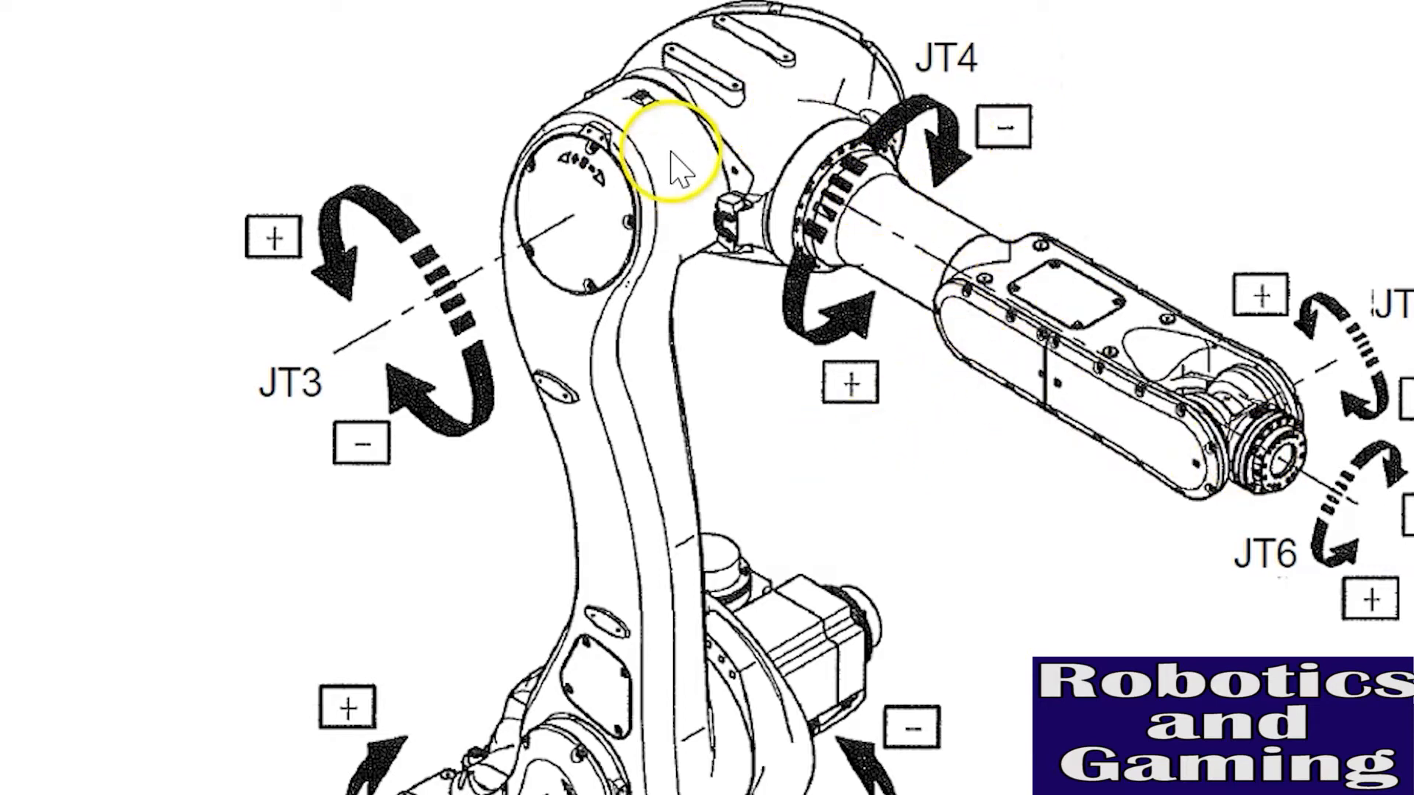
{"action": "mouse_move", "coordinate": [947, 324]}
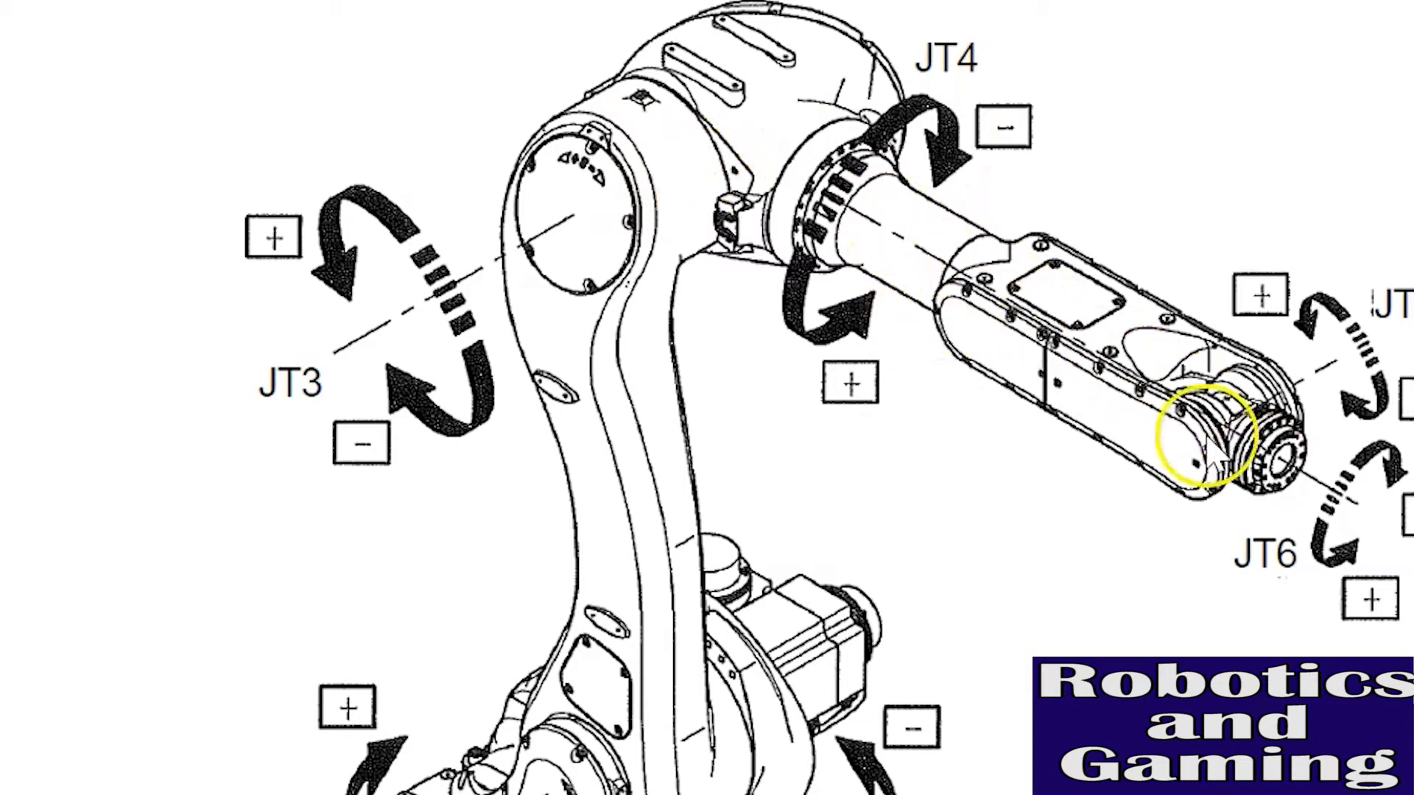
{"action": "mouse_move", "coordinate": [924, 189]}
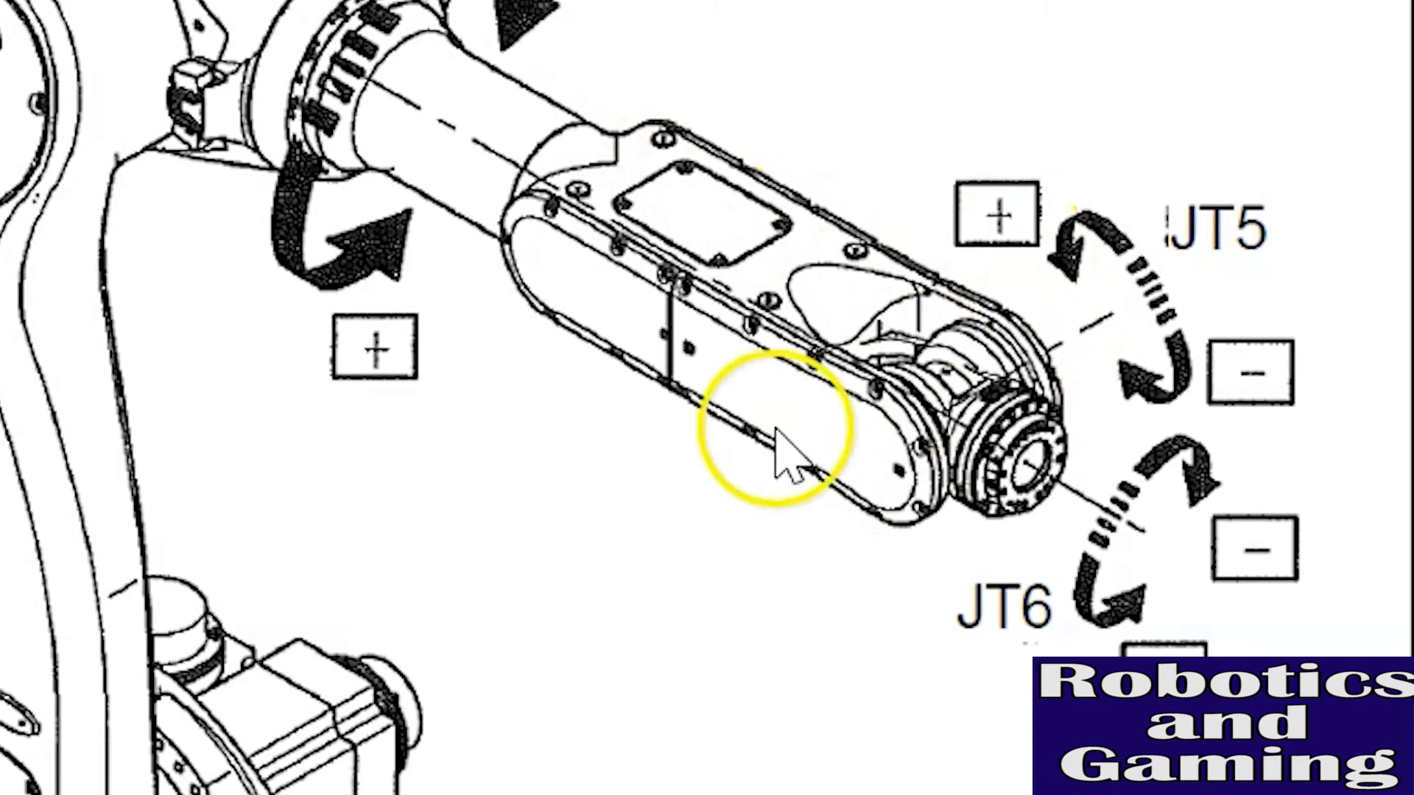
{"action": "mouse_move", "coordinate": [1046, 370]}
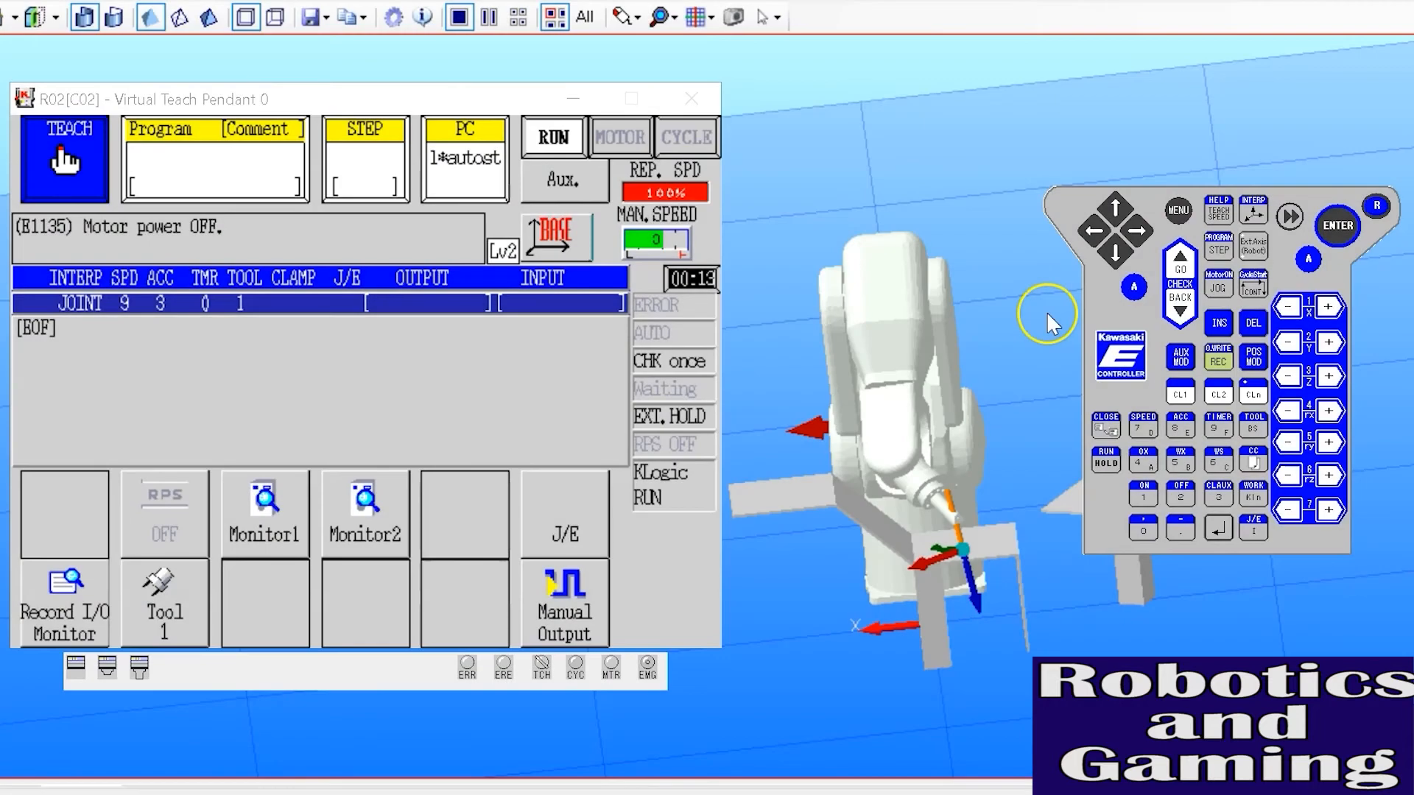
{"action": "mouse_move", "coordinate": [1053, 314]}
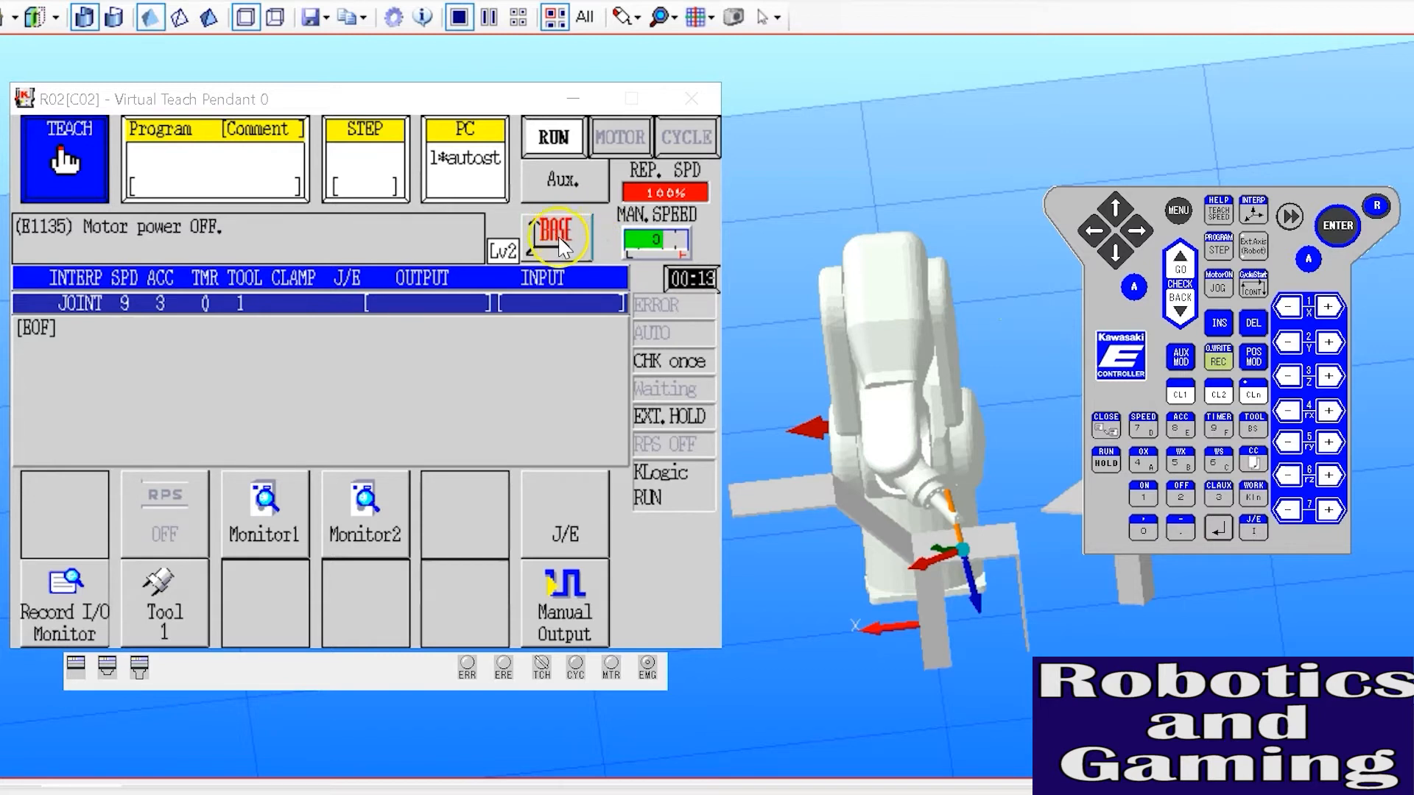
Switch the pendant's jog coordinate mode from BASE to JOINT
{"action": "left_click", "coordinate": [557, 236]}
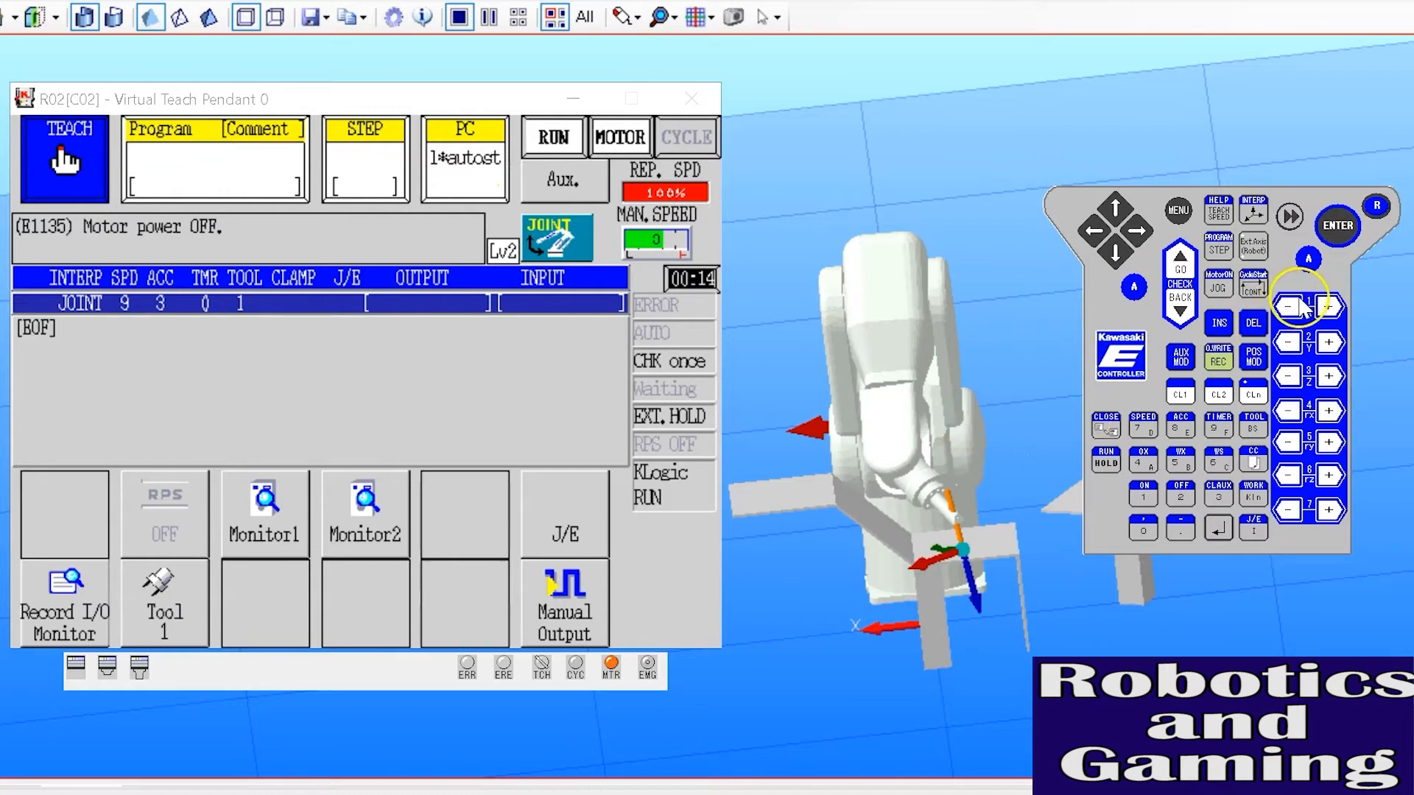
Jog joint JT1 to rotate the robot's base
{"action": "left_click", "coordinate": [1288, 306]}
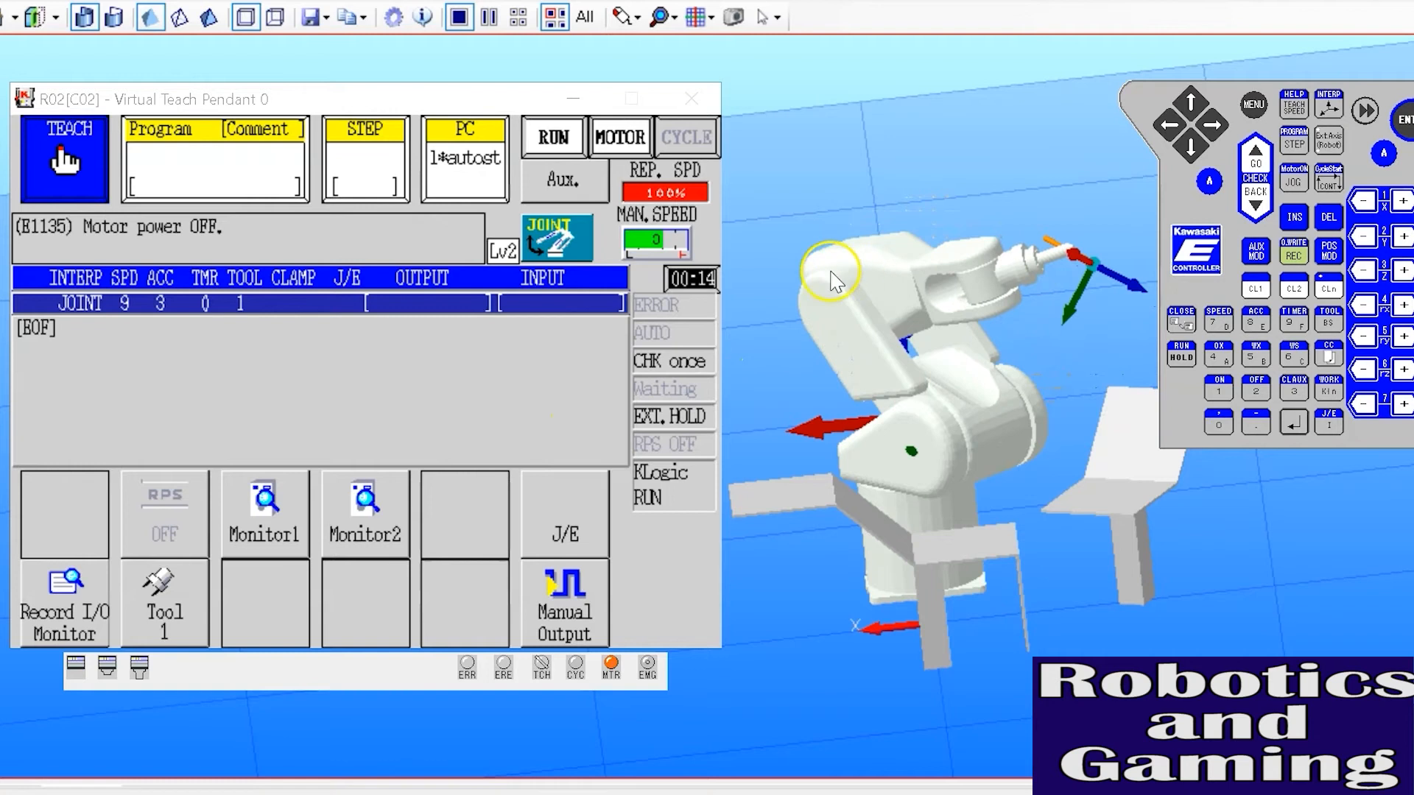
{"action": "mouse_move", "coordinate": [822, 293]}
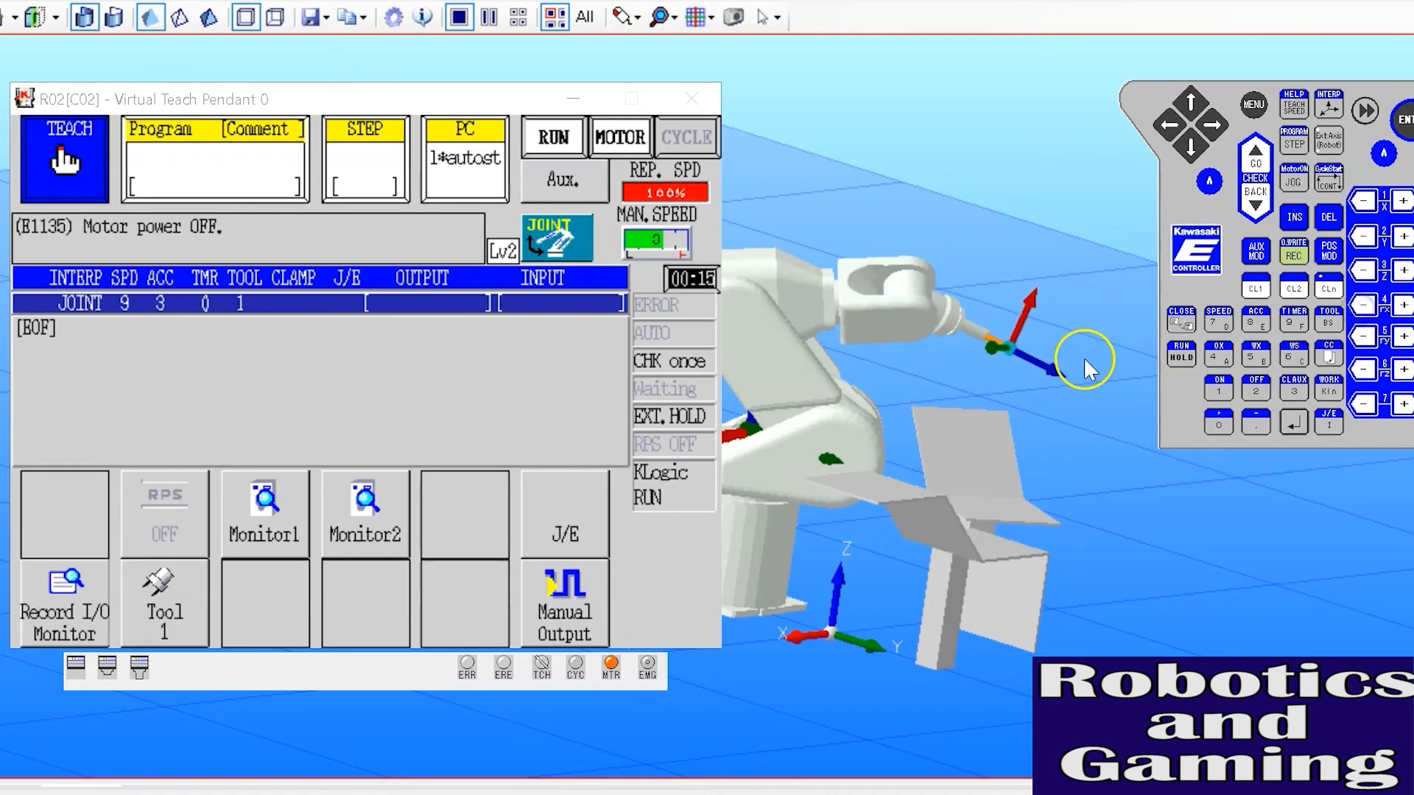
{"action": "mouse_move", "coordinate": [943, 338]}
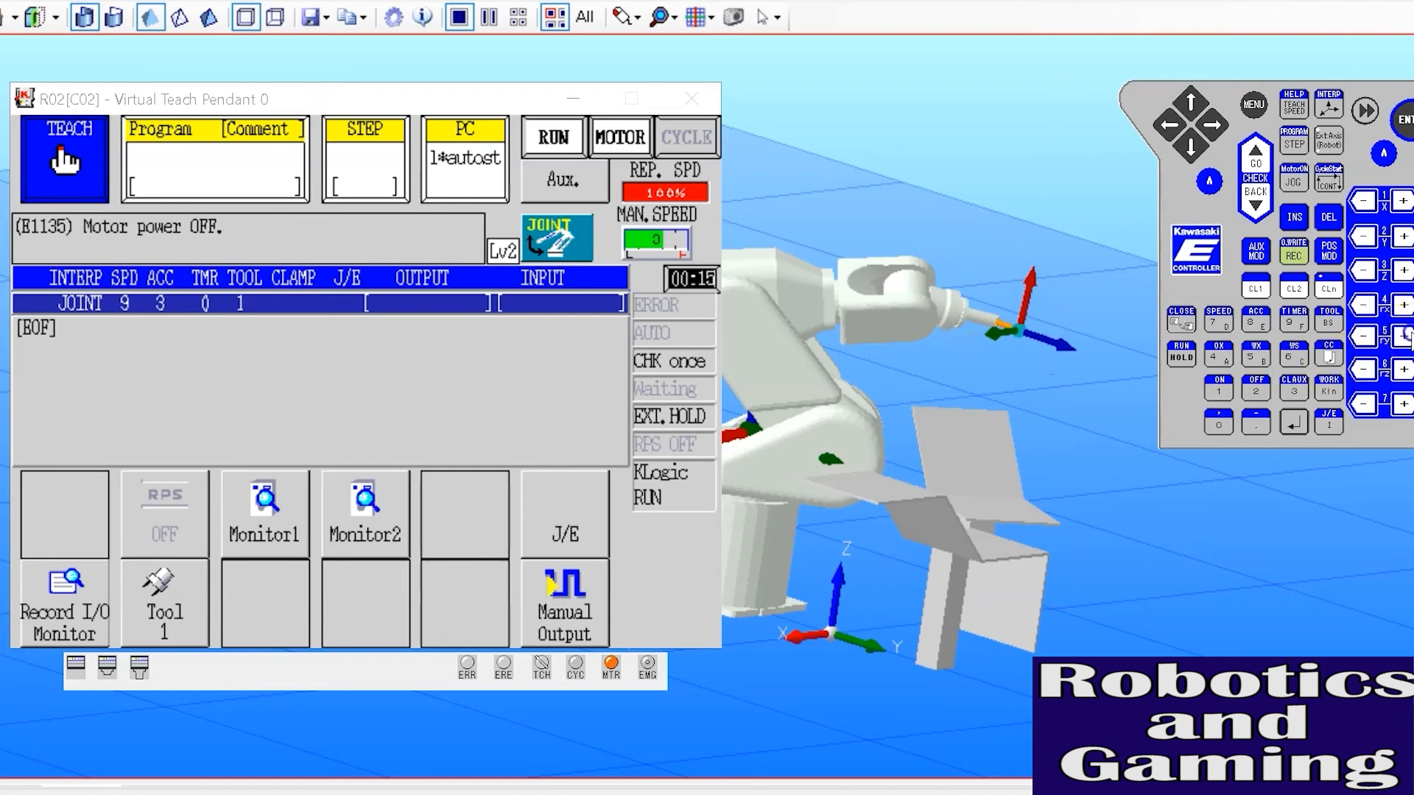
Jog the wrist joints to tilt the tool downward
{"action": "left_click", "coordinate": [1366, 336]}
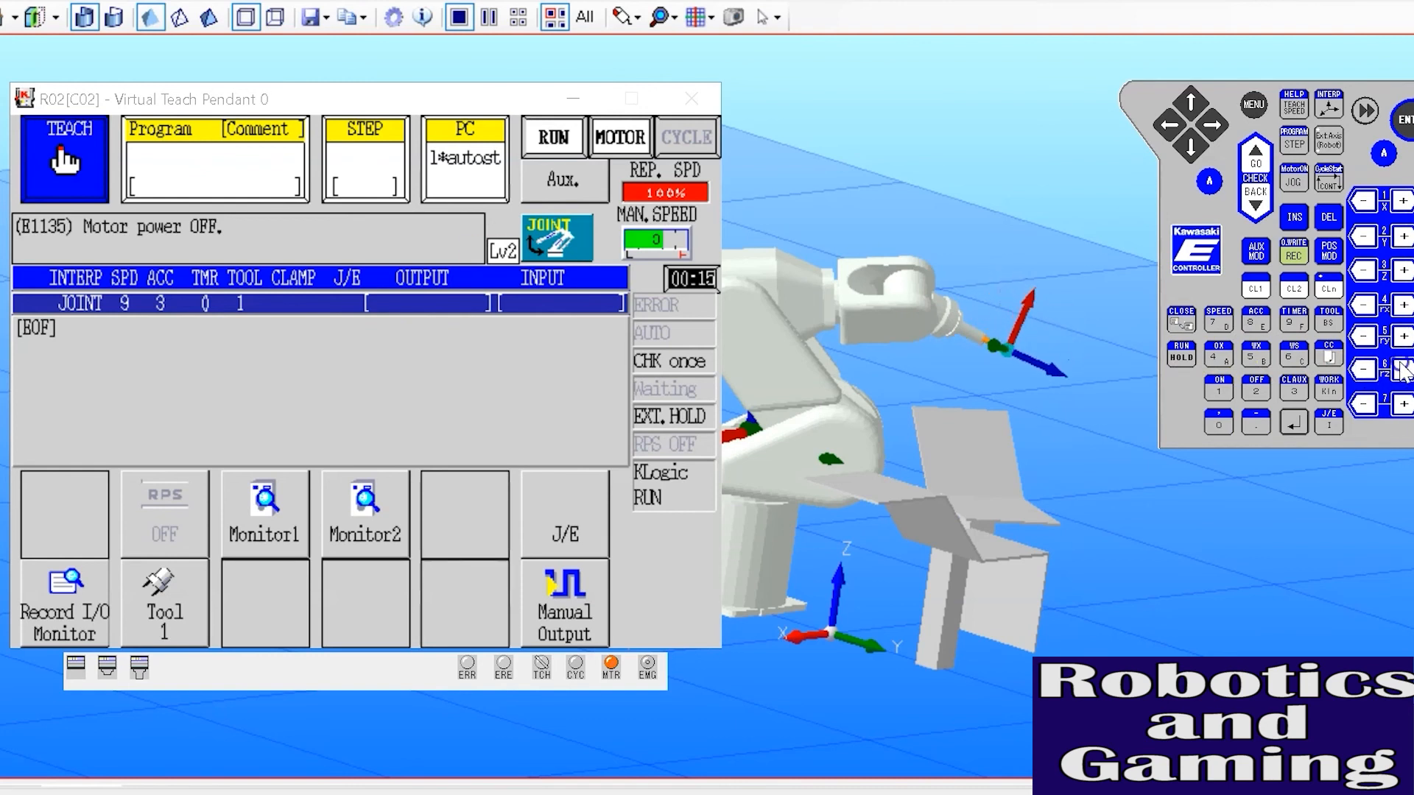
{"action": "left_click", "coordinate": [1218, 388]}
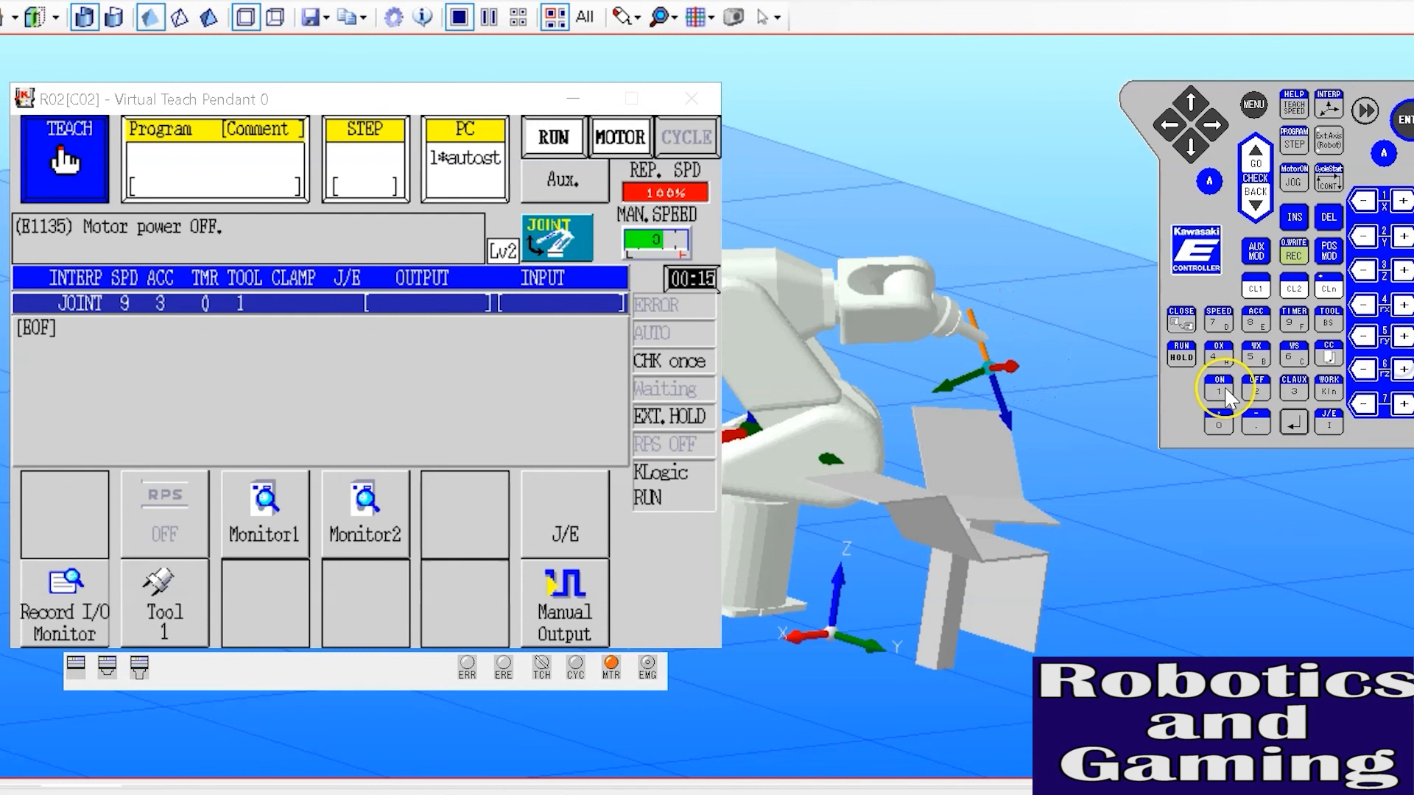